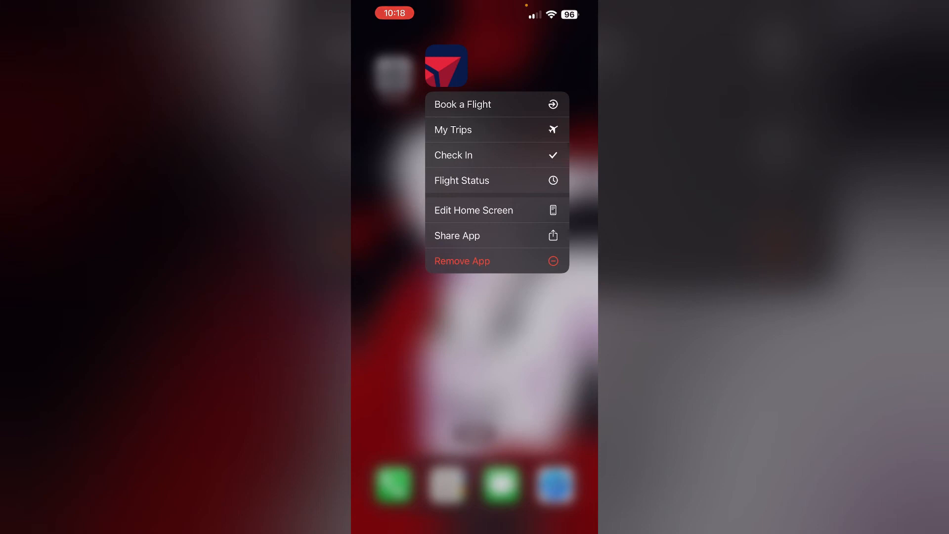
Bring up the Remove App confirmation for Fly Delta (delete or remove from Home Screen).
left_click(462, 261)
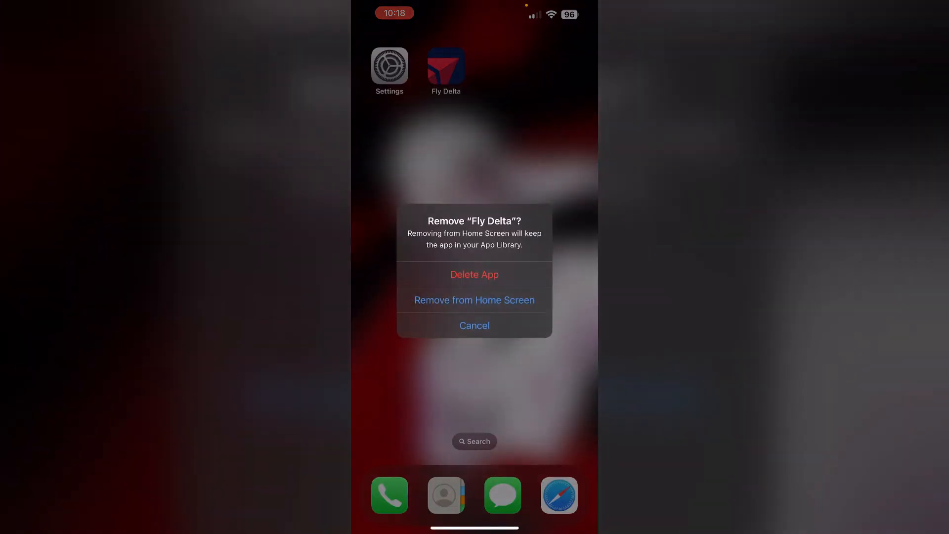
Cancel the removal to keep Fly Delta installed, then launch the Settings app.
left_click(474, 326)
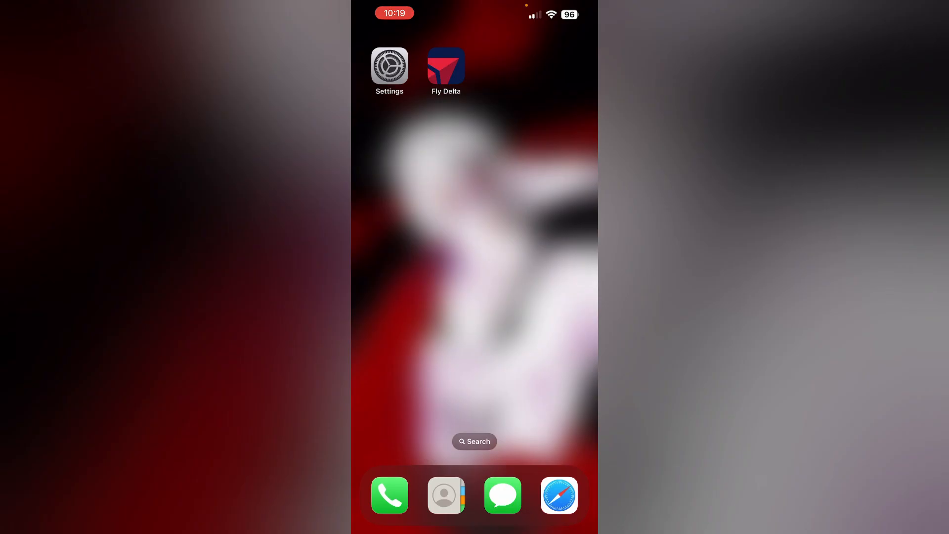
left_click(389, 65)
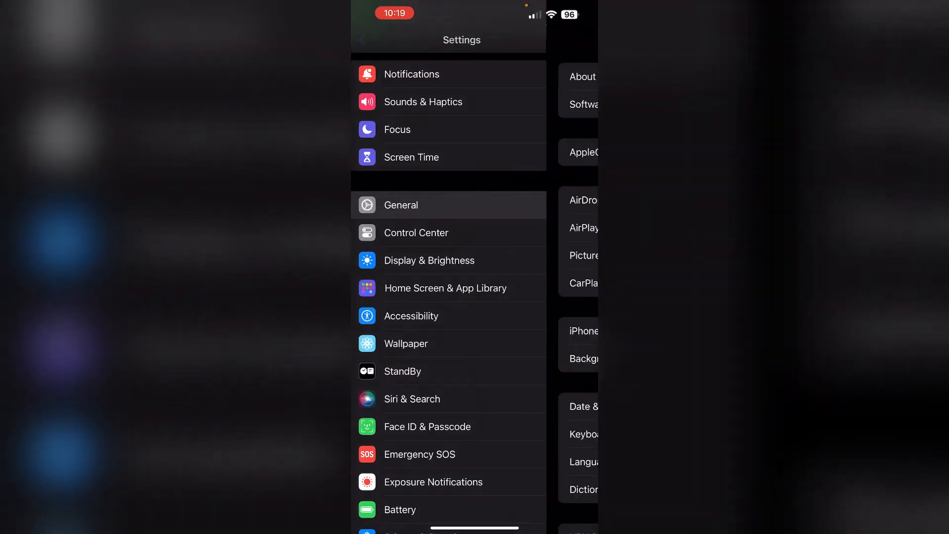